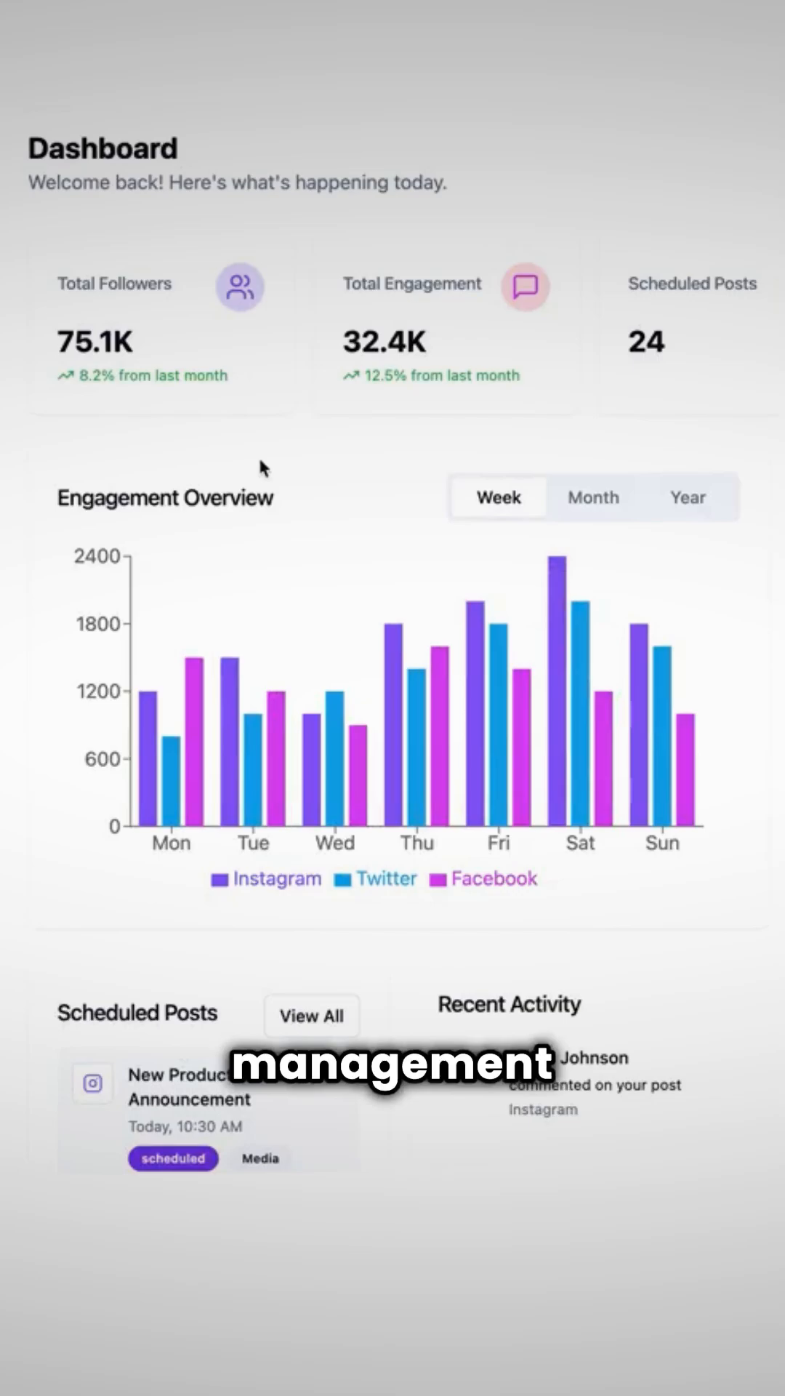
{"action": "scroll", "scroll_direction": "down", "scroll_amount": 3}
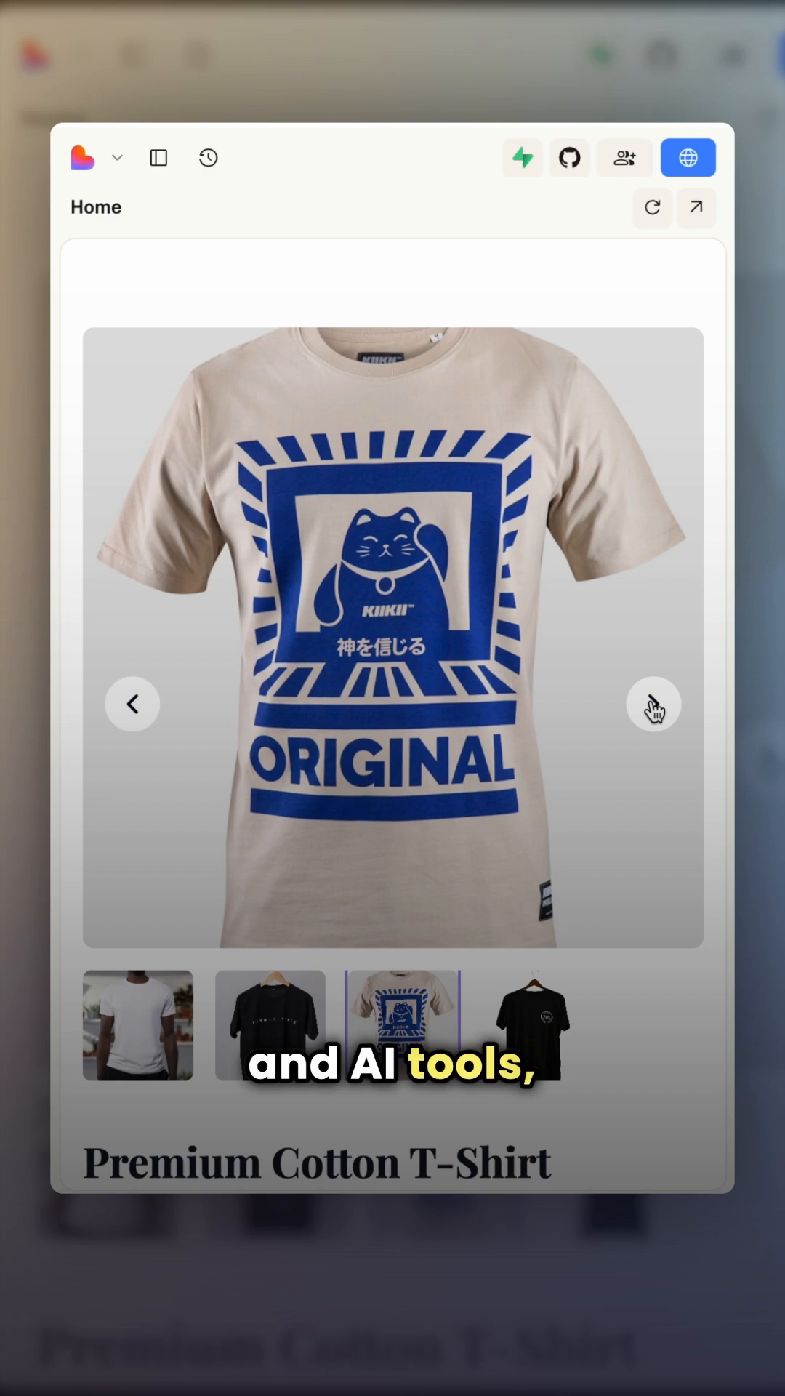
{"action": "scroll", "scroll_direction": "down", "scroll_amount": 3}
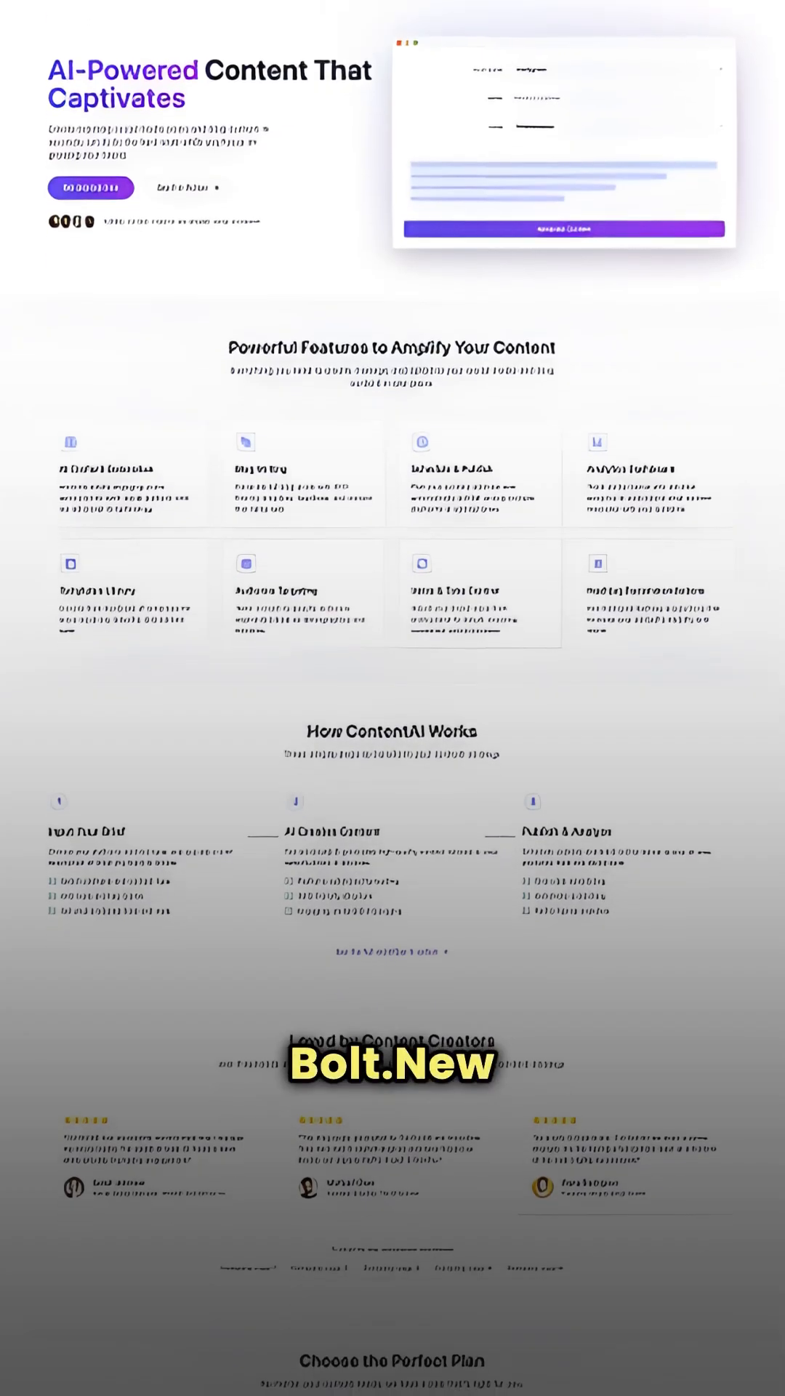
{"action": "scroll", "scroll_direction": "down", "scroll_amount": 3}
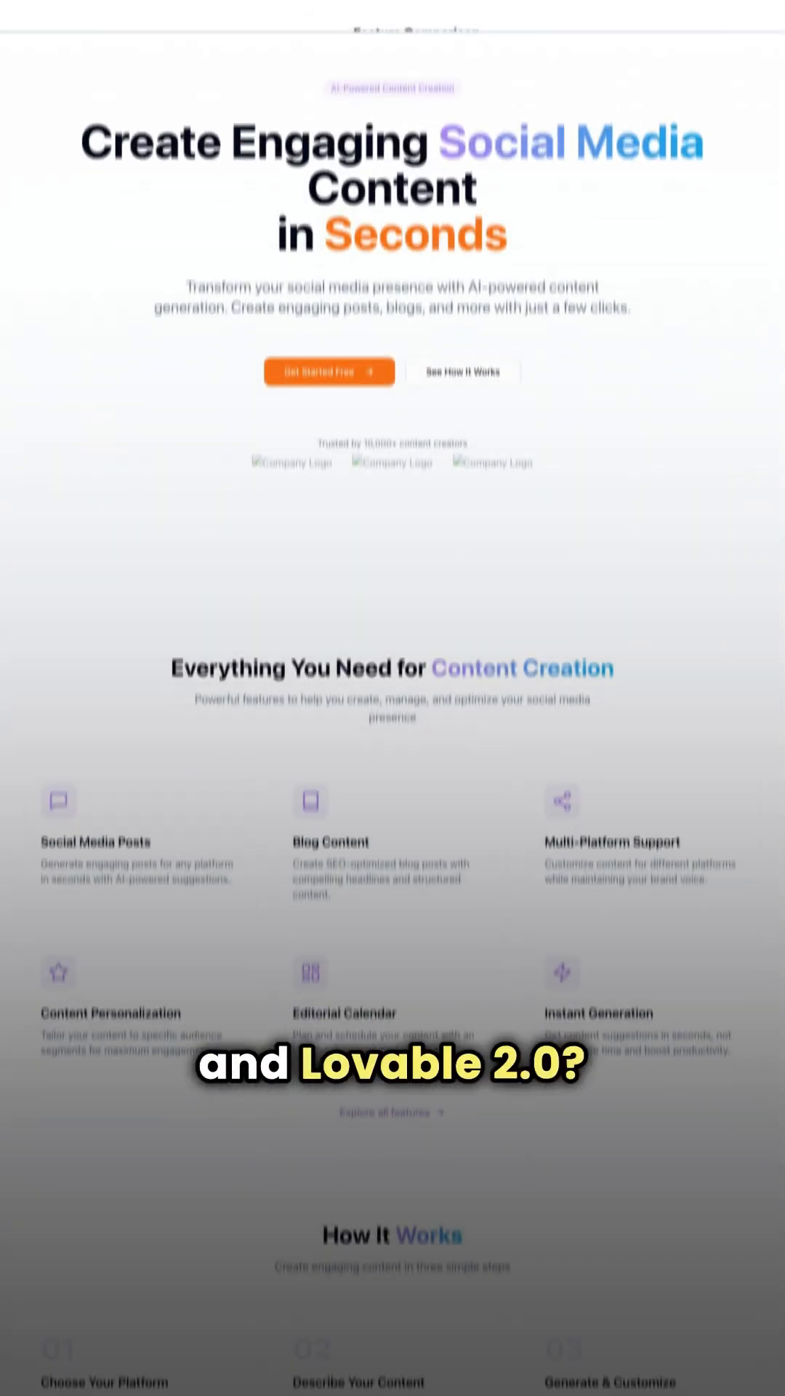
{"action": "scroll", "scroll_direction": "down", "scroll_amount": 3}
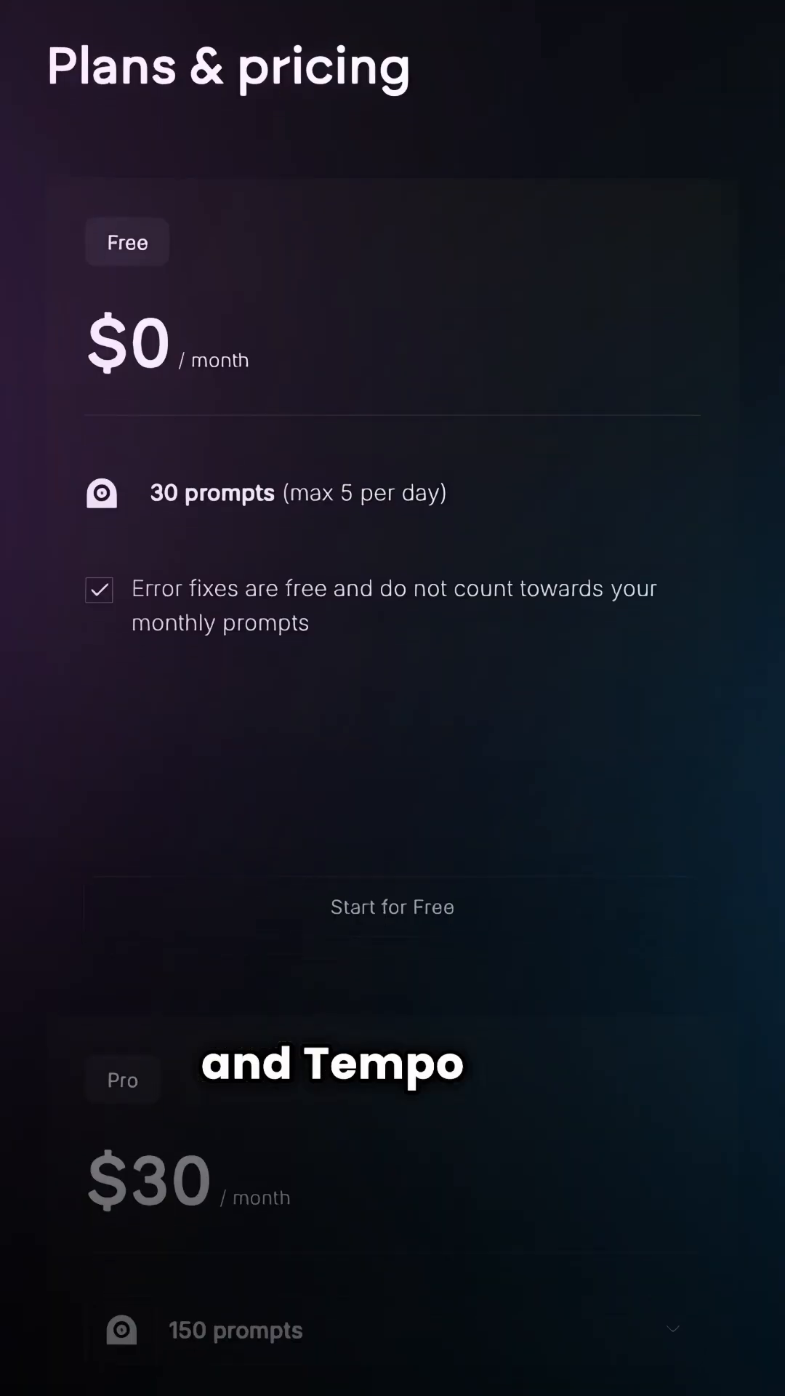
{"action": "scroll", "scroll_direction": "down", "scroll_amount": 3}
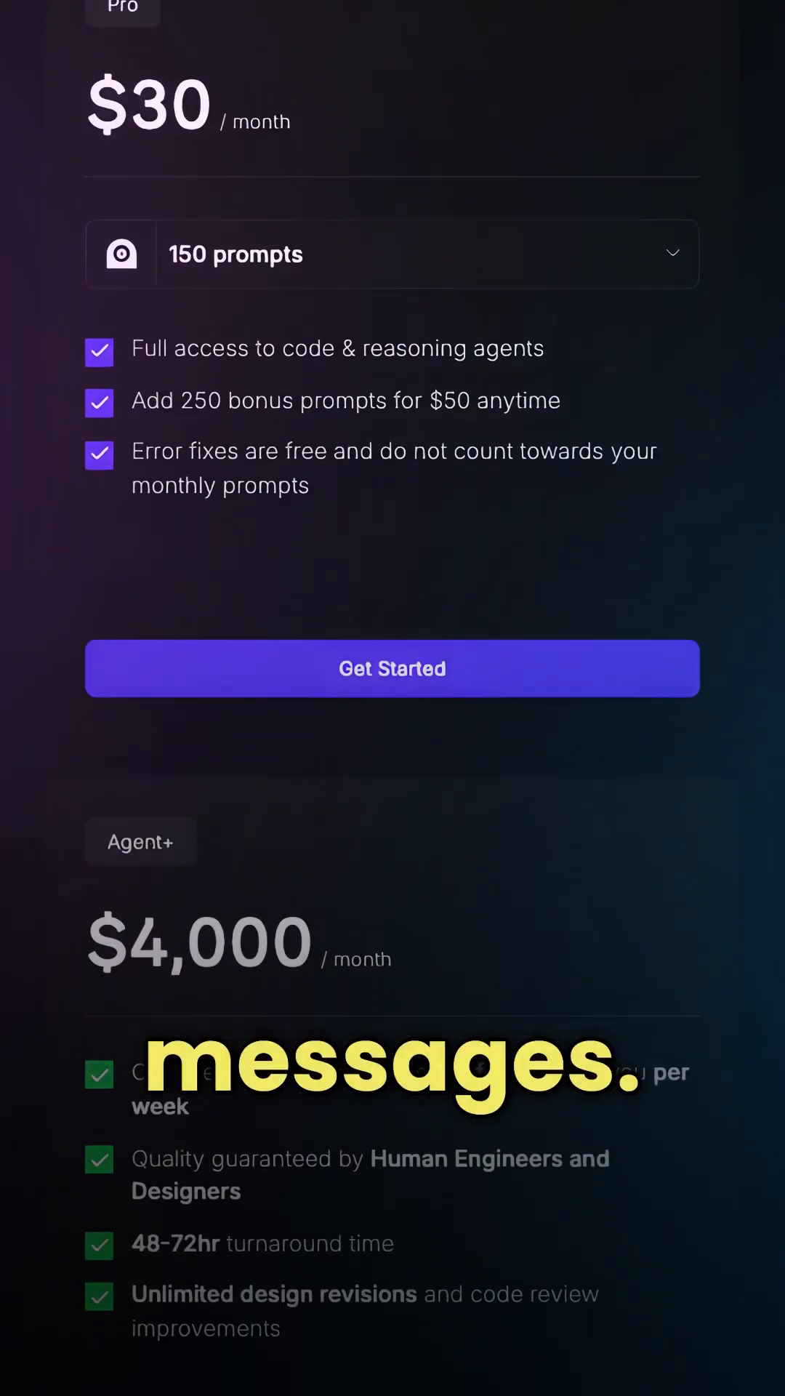